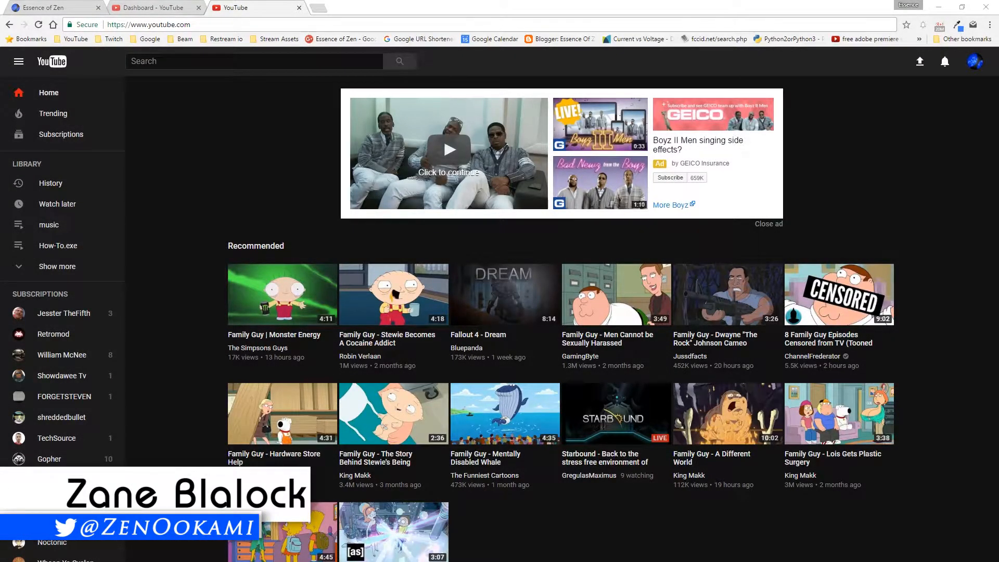
{"action": "mouse_move", "coordinate": [745, 522]}
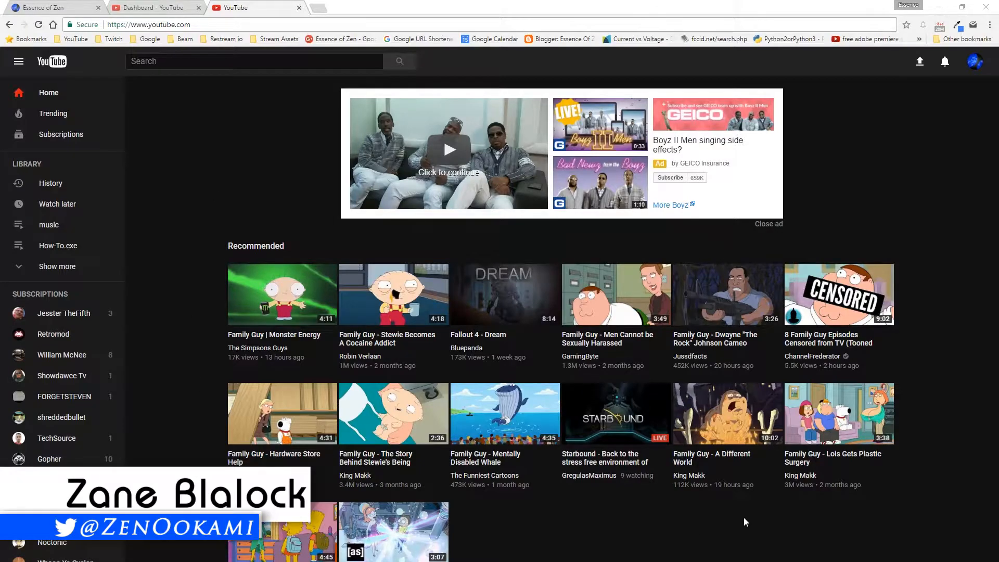
{"action": "mouse_move", "coordinate": [938, 224]}
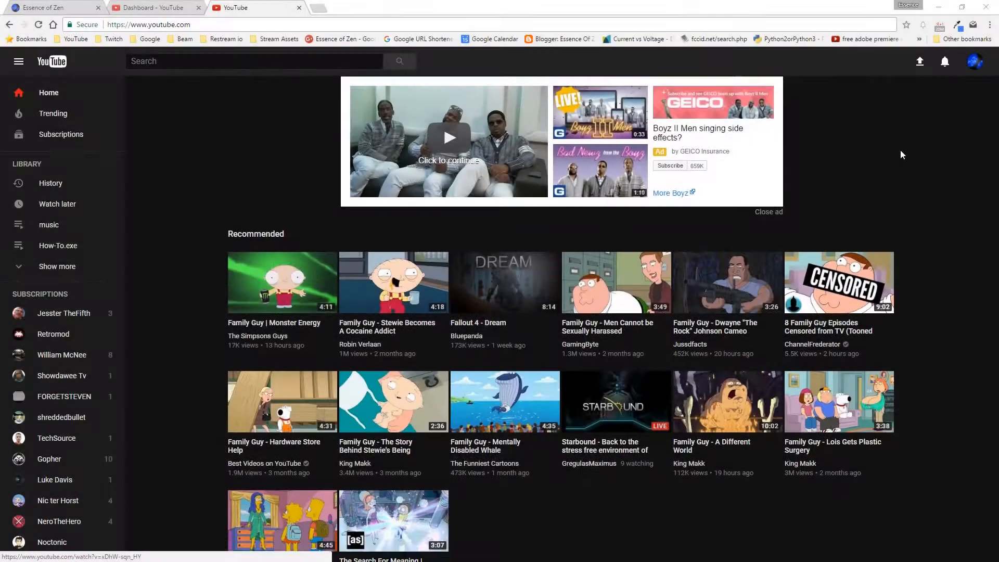
Open the signed-in account menu from the profile avatar on the home page.
{"action": "scroll", "scroll_direction": "down", "scroll_amount": 3}
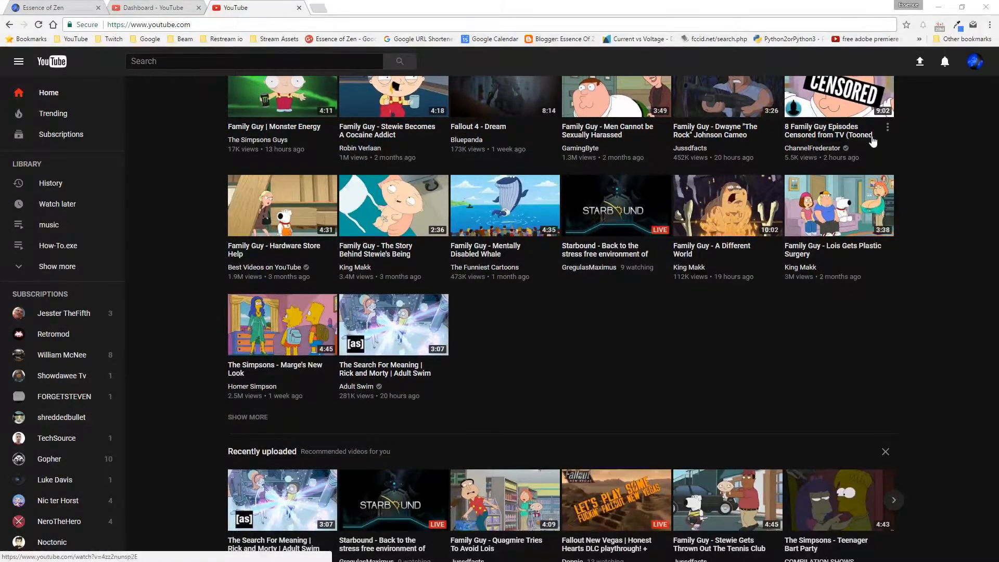
{"action": "scroll", "scroll_direction": "down", "scroll_amount": 3}
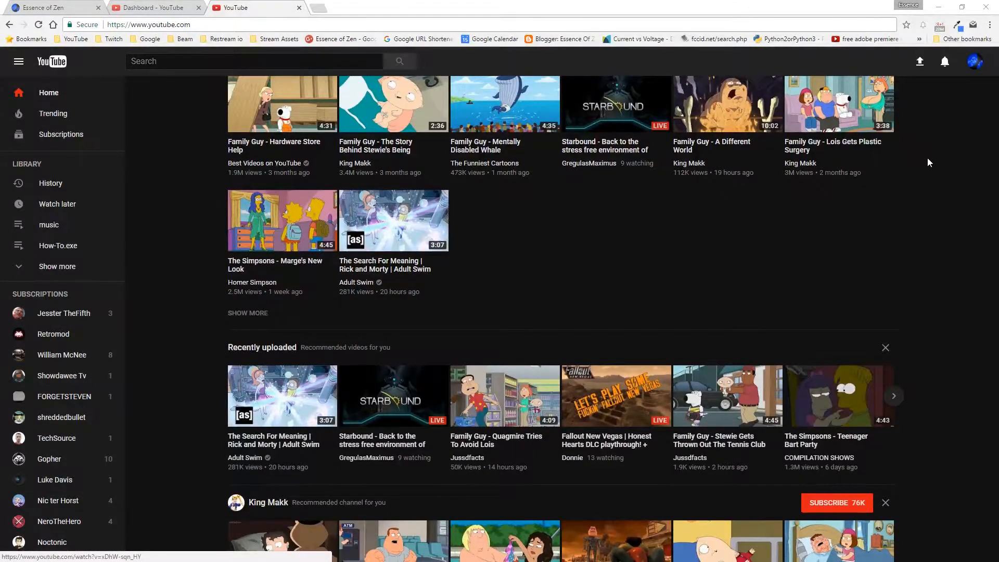
{"action": "scroll", "scroll_direction": "up", "scroll_amount": 3}
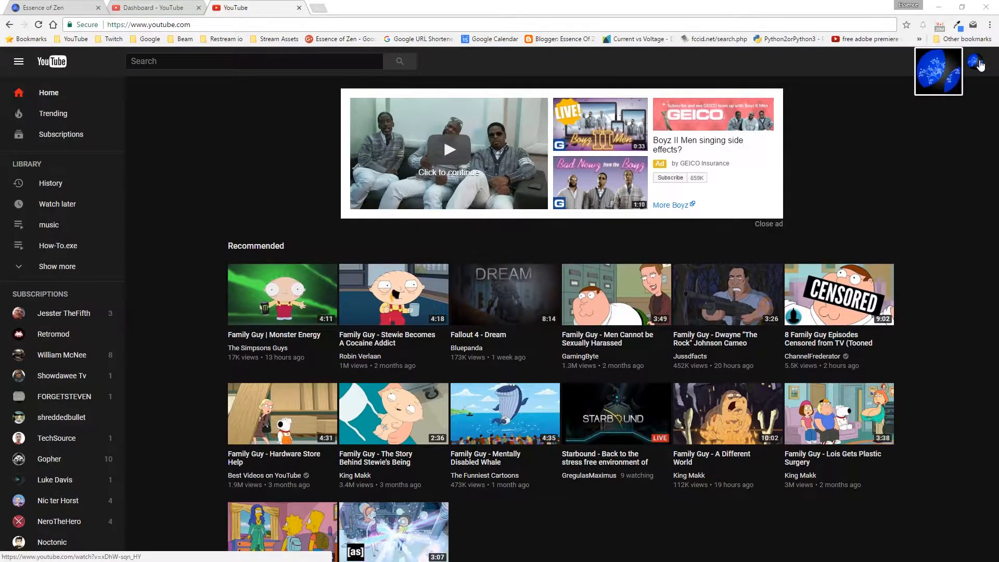
{"action": "left_click", "coordinate": [974, 61]}
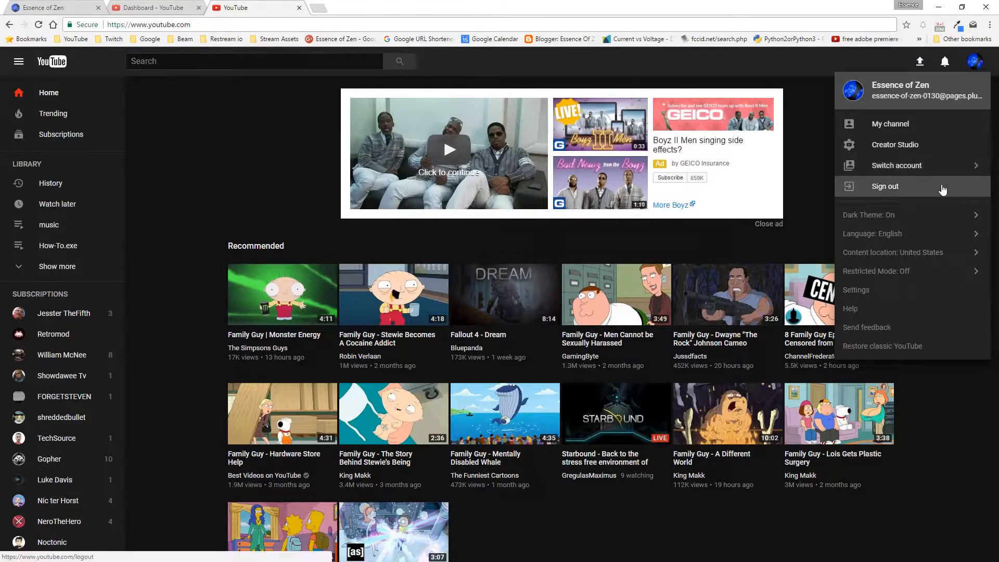
{"action": "mouse_move", "coordinate": [895, 143]}
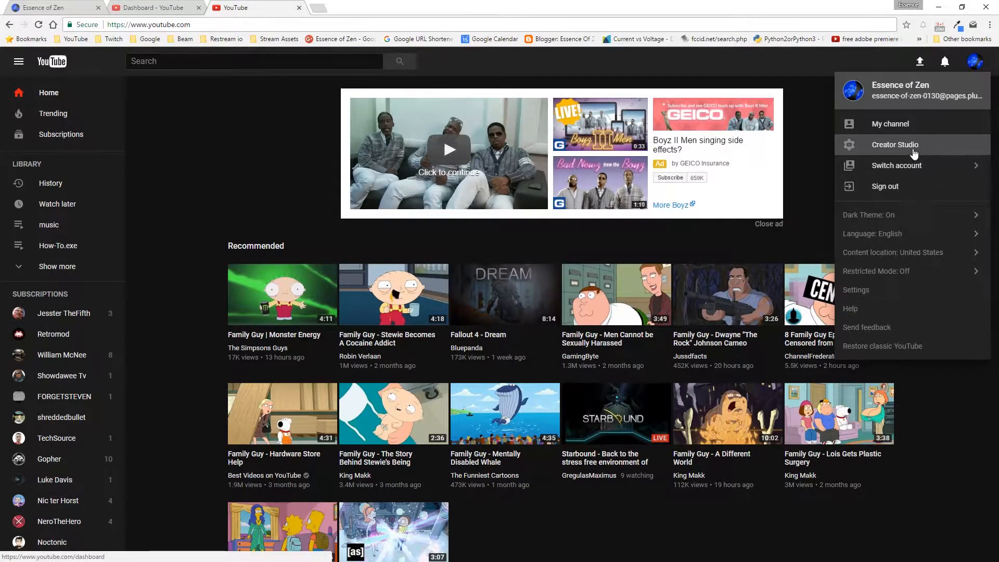
{"action": "mouse_move", "coordinate": [885, 186]}
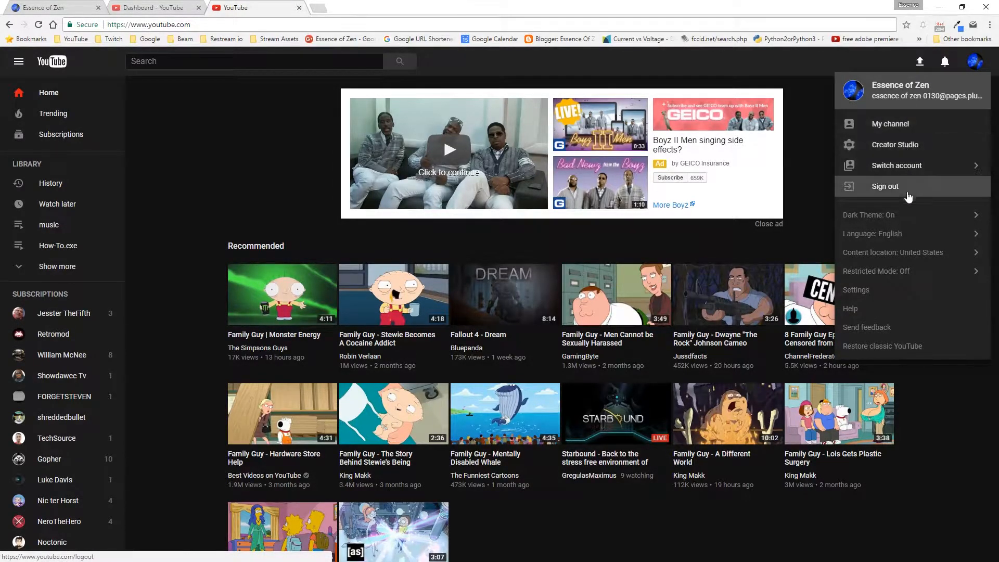
{"action": "mouse_move", "coordinate": [910, 233]}
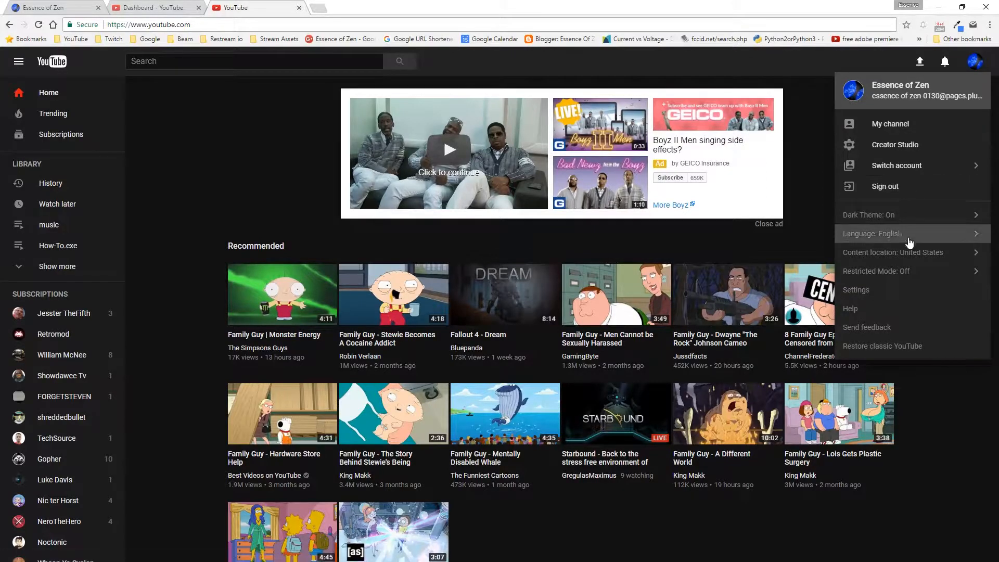
{"action": "mouse_move", "coordinate": [898, 215]}
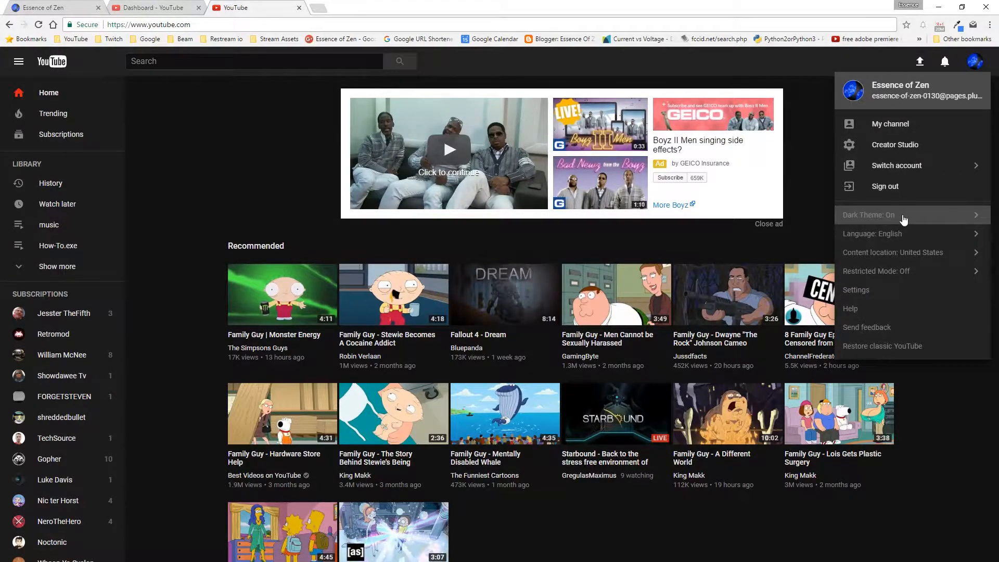
{"action": "mouse_move", "coordinate": [877, 216]}
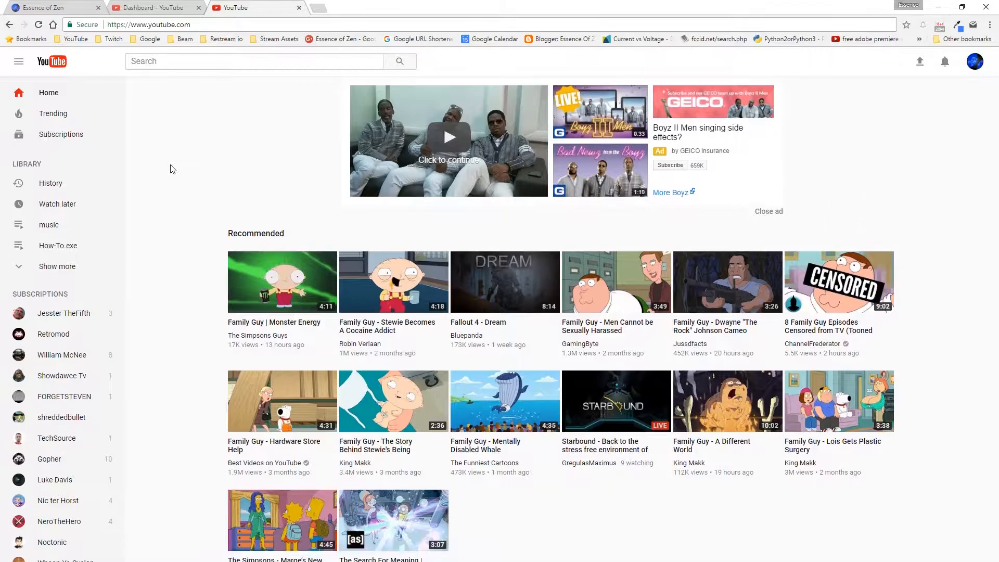
Browse the light home page, then switch the dark theme back on from the account menu.
{"action": "scroll", "scroll_direction": "down", "scroll_amount": 3}
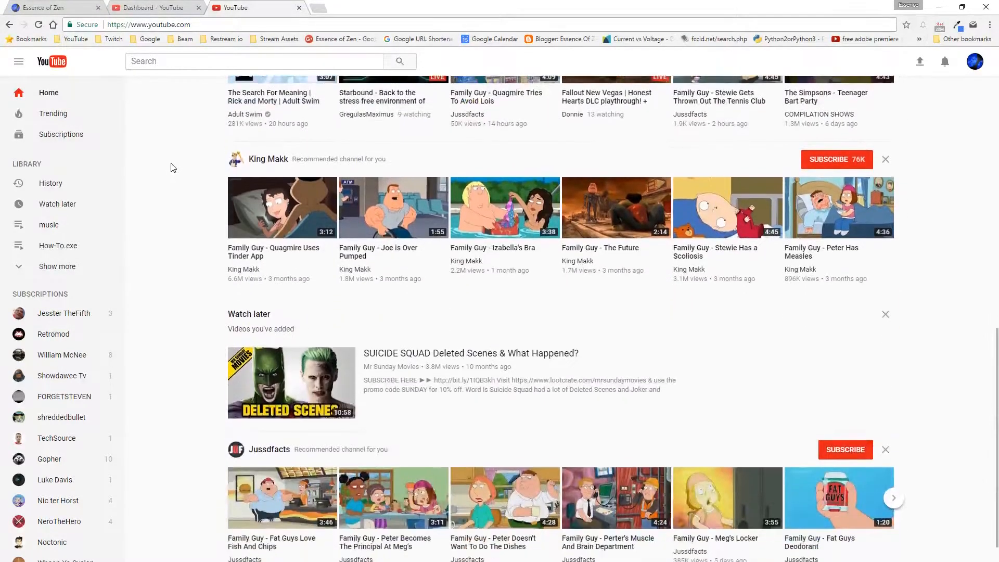
{"action": "scroll", "scroll_direction": "down", "scroll_amount": 3}
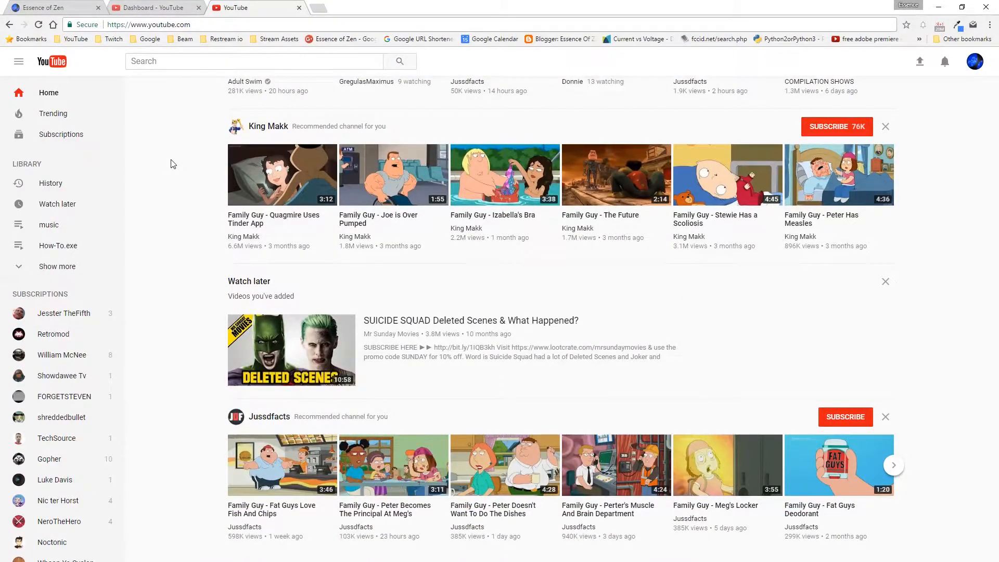
{"action": "scroll", "scroll_direction": "up", "scroll_amount": 3}
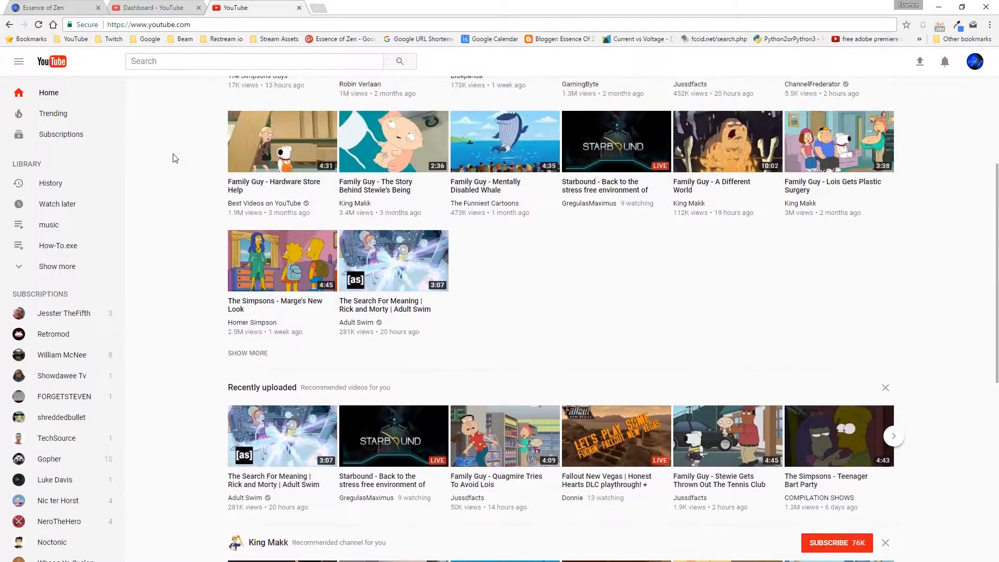
{"action": "scroll", "scroll_direction": "up", "scroll_amount": 3}
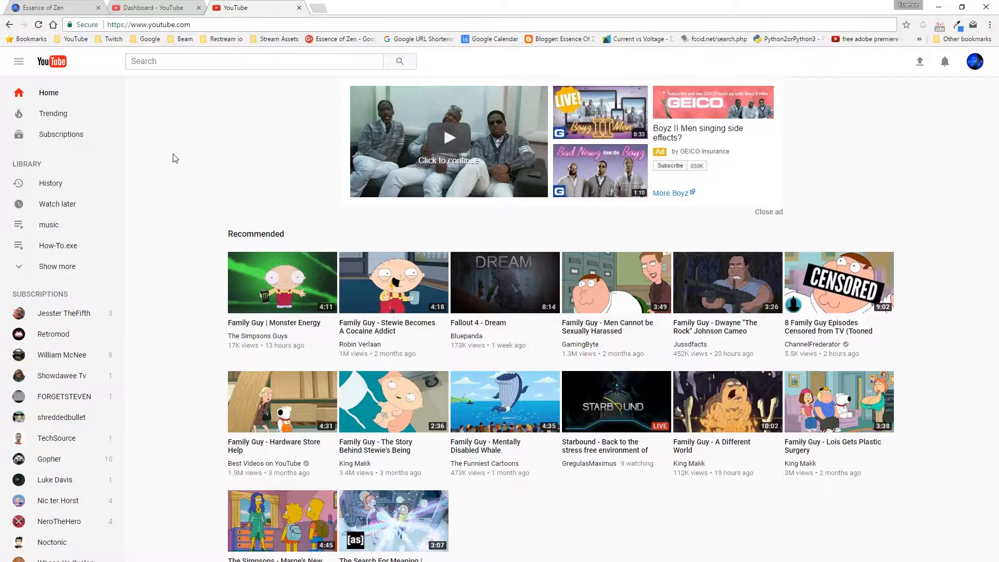
{"action": "mouse_move", "coordinate": [857, 216]}
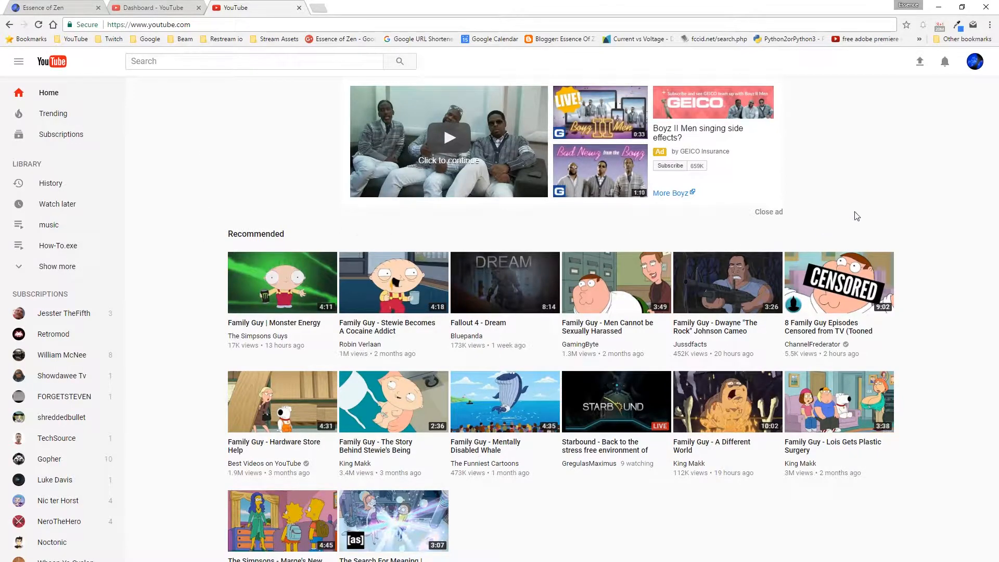
{"action": "mouse_move", "coordinate": [236, 136]}
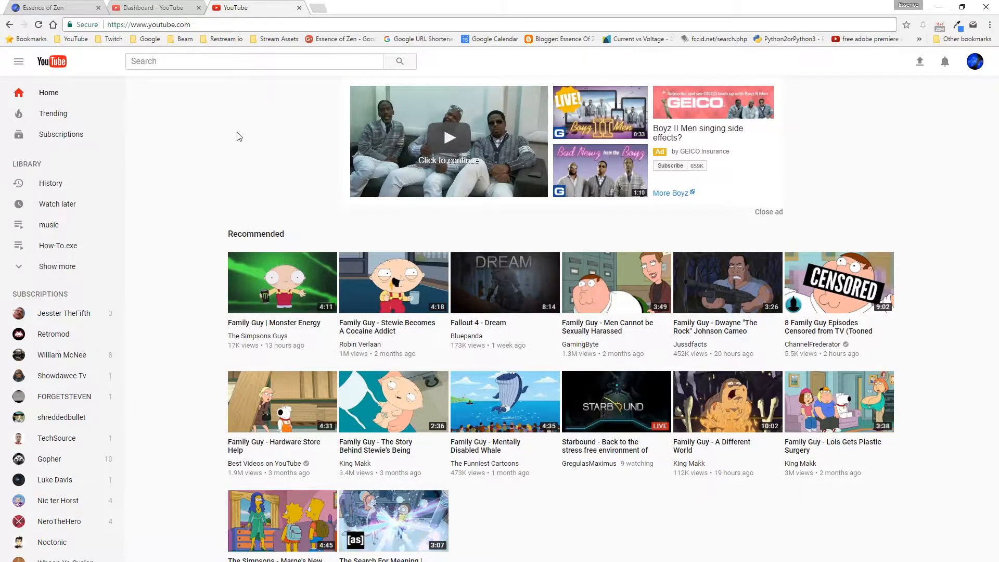
{"action": "mouse_move", "coordinate": [787, 179]}
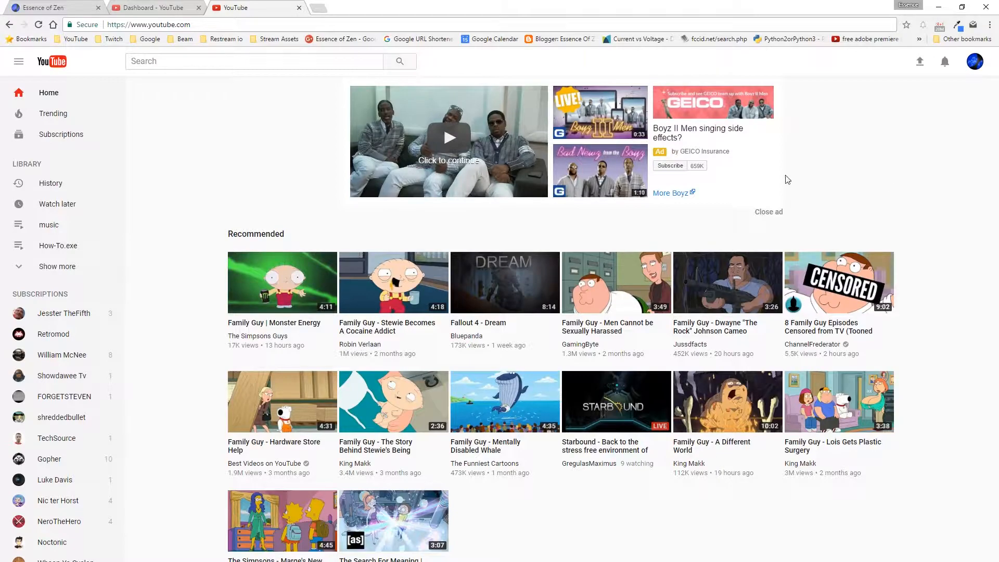
{"action": "mouse_move", "coordinate": [165, 135]}
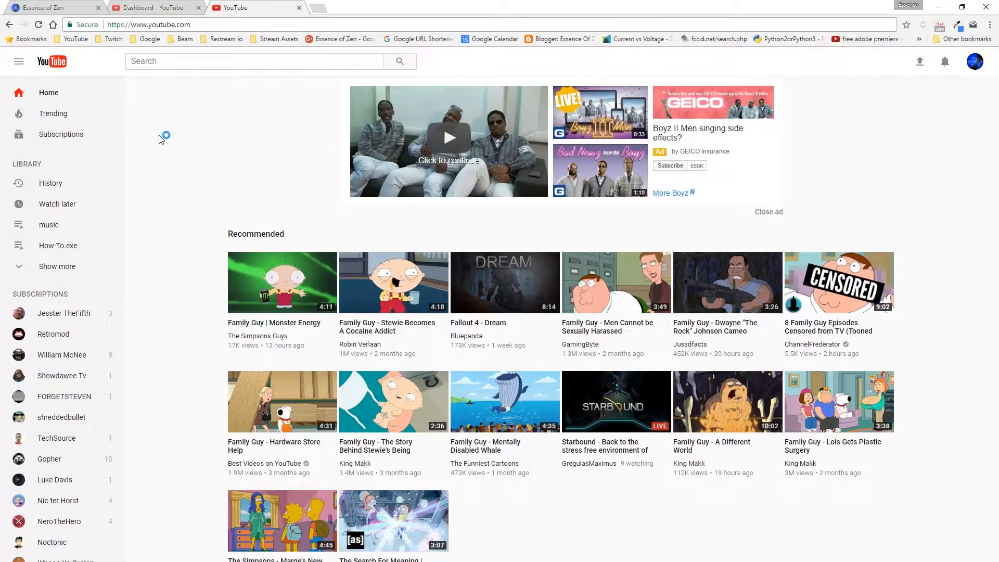
{"action": "mouse_move", "coordinate": [126, 123]}
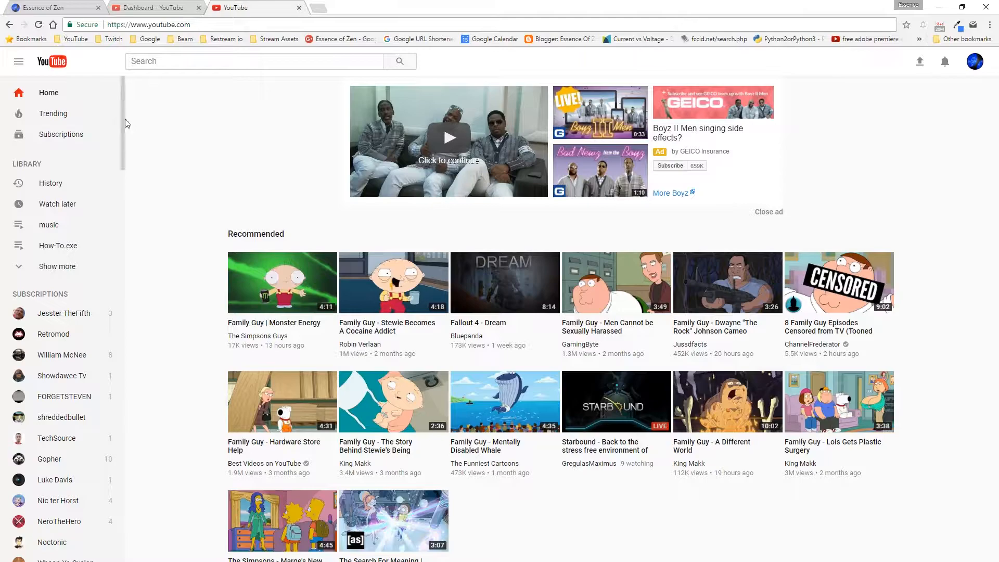
{"action": "mouse_move", "coordinate": [220, 132]}
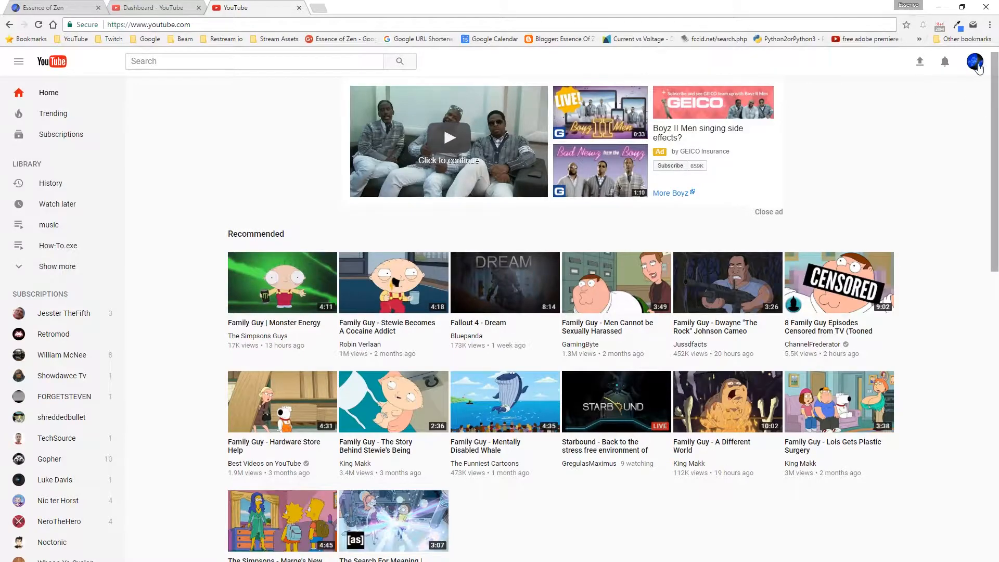
{"action": "left_click", "coordinate": [975, 62]}
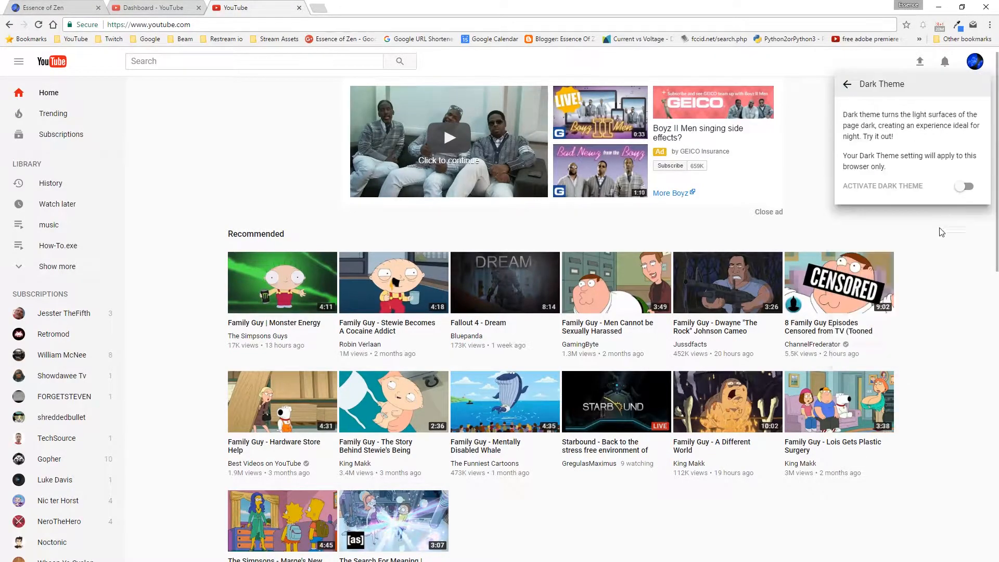
{"action": "left_click", "coordinate": [965, 187]}
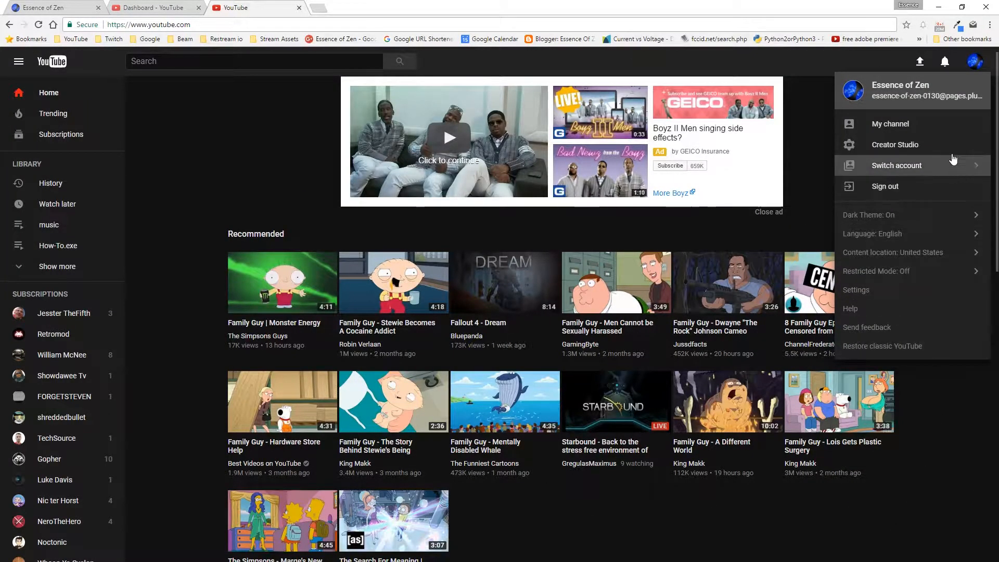
{"action": "mouse_move", "coordinate": [890, 124]}
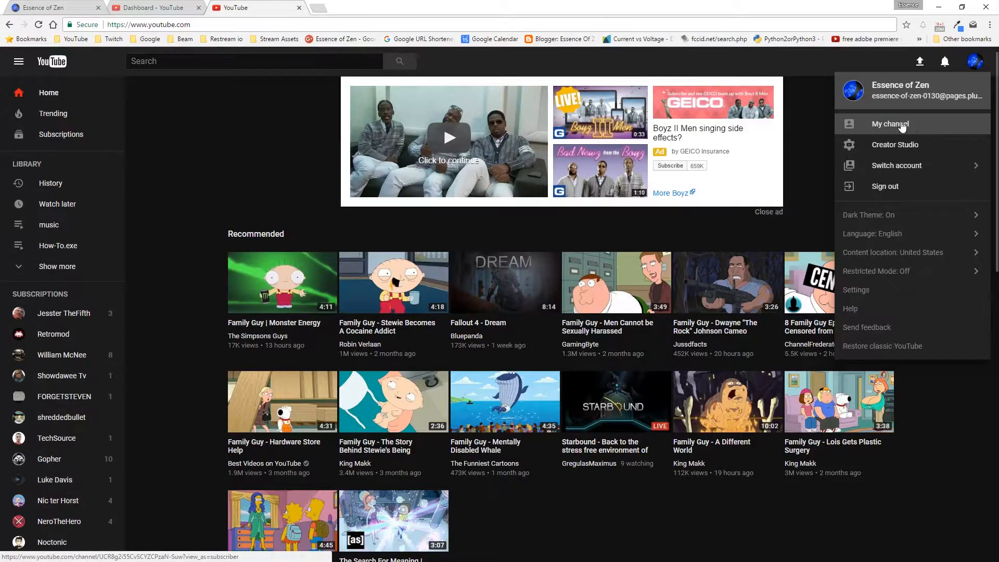
{"action": "mouse_move", "coordinate": [938, 73]}
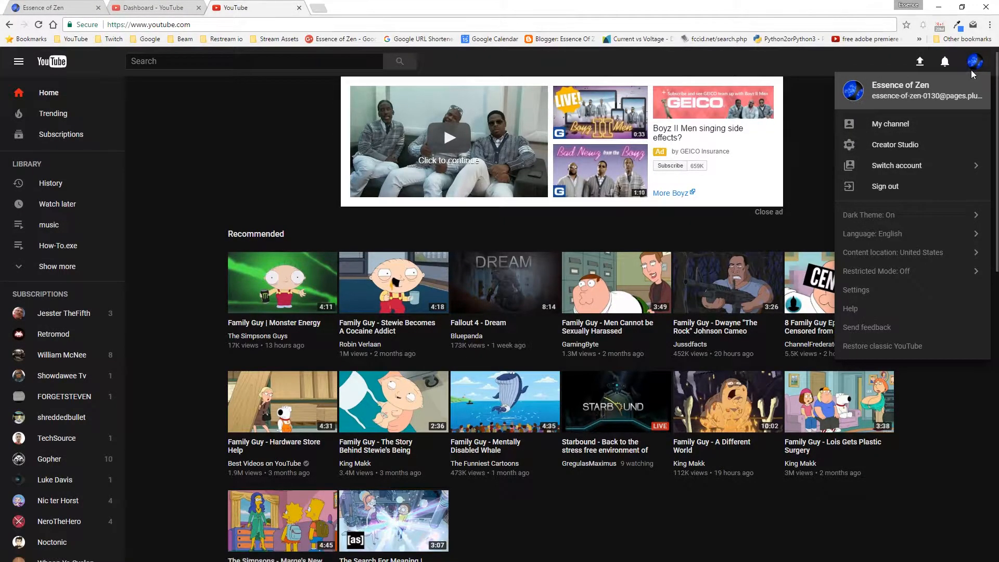
{"action": "mouse_move", "coordinate": [49, 225]}
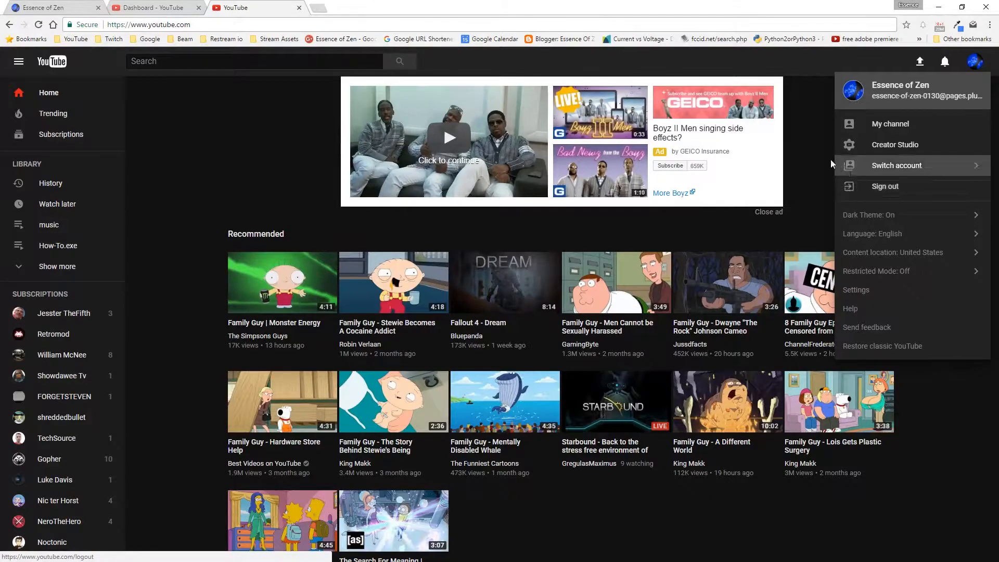
{"action": "mouse_move", "coordinate": [825, 158]}
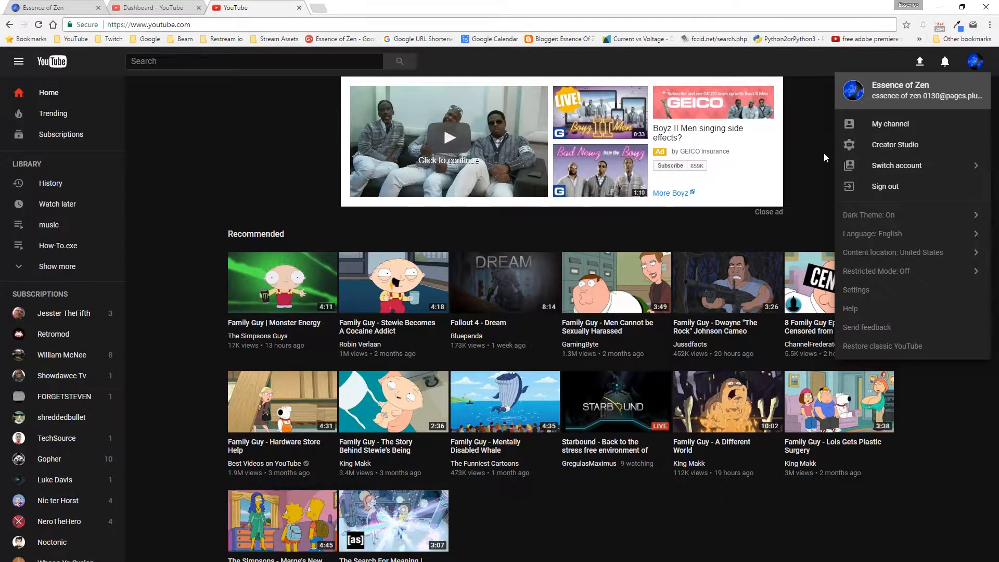
{"action": "mouse_move", "coordinate": [897, 165]}
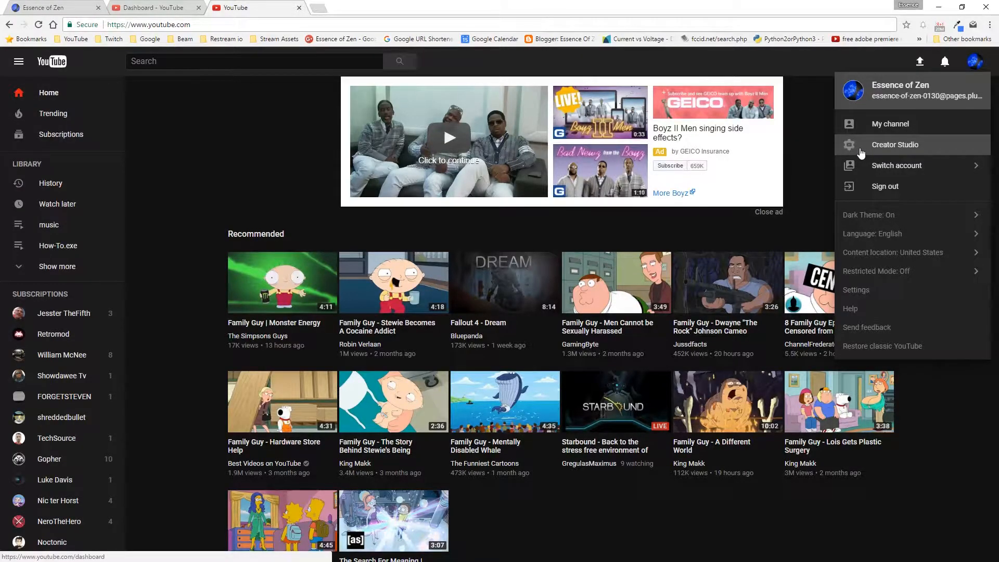
{"action": "mouse_move", "coordinate": [900, 271]}
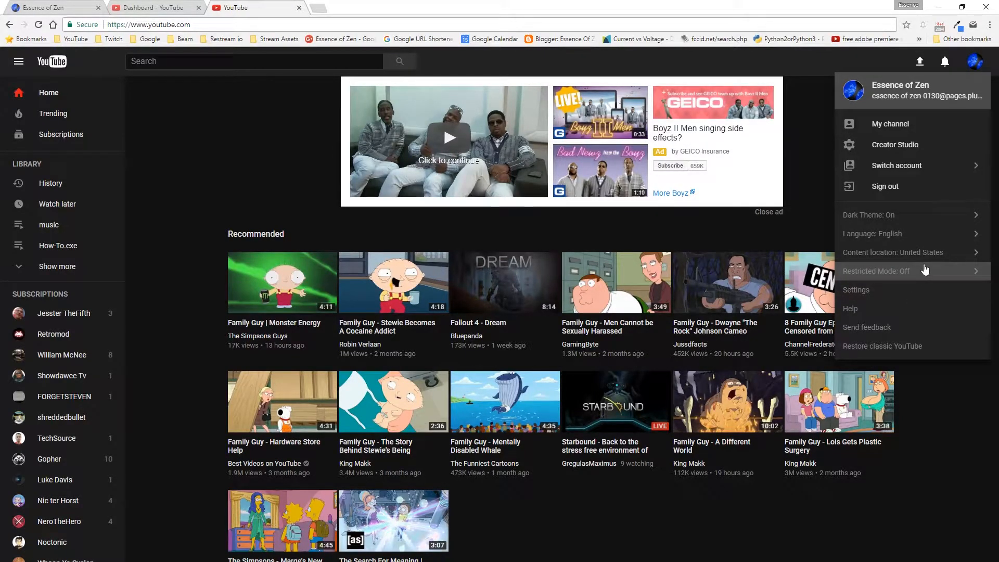
{"action": "mouse_move", "coordinate": [891, 280]}
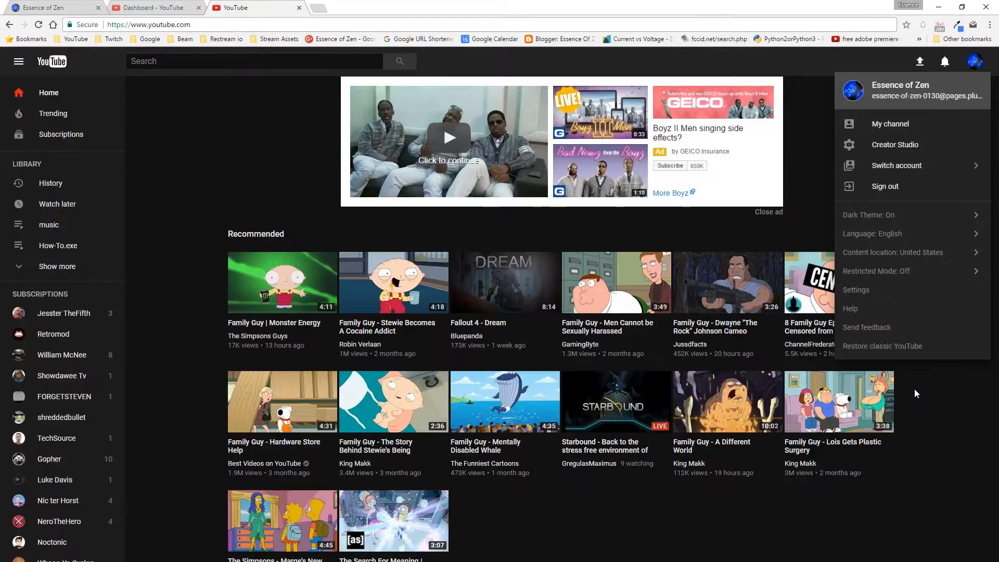
{"action": "mouse_move", "coordinate": [927, 373]}
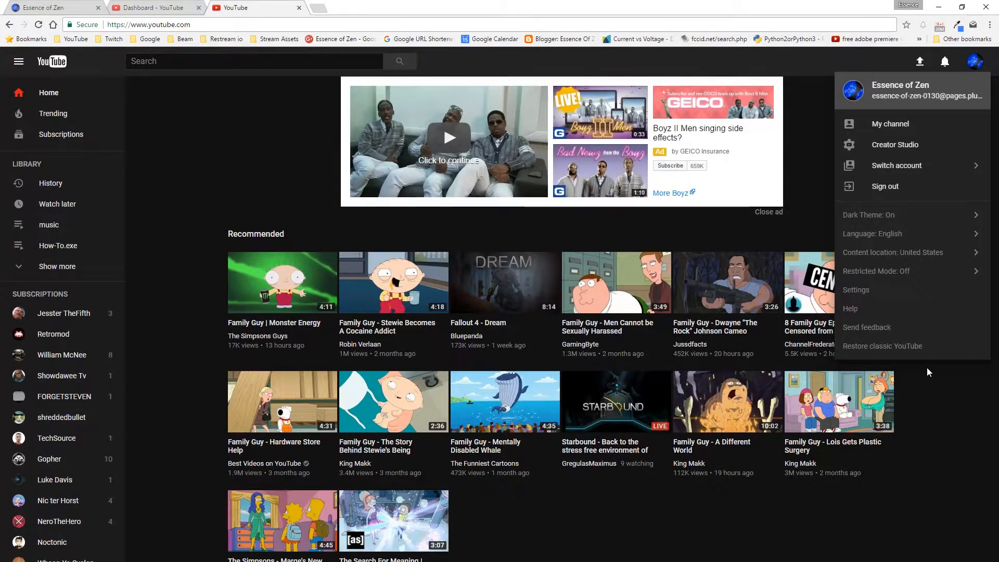
{"action": "mouse_move", "coordinate": [936, 357]}
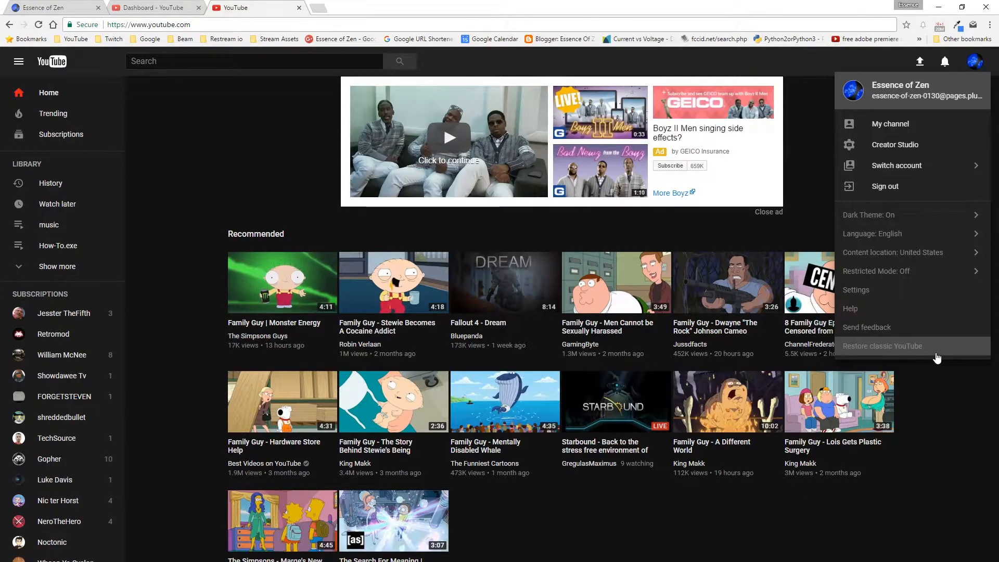
Restore the classic YouTube layout from the account menu.
{"action": "left_click", "coordinate": [882, 346]}
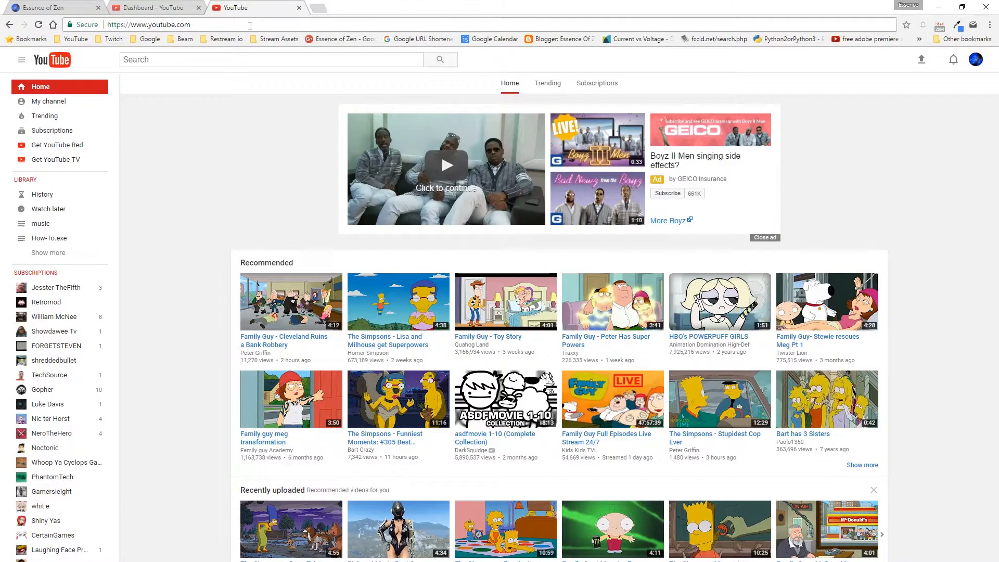
Navigate to youtube.com/new and look through the new-design preview page.
{"action": "type", "text": "/new"}
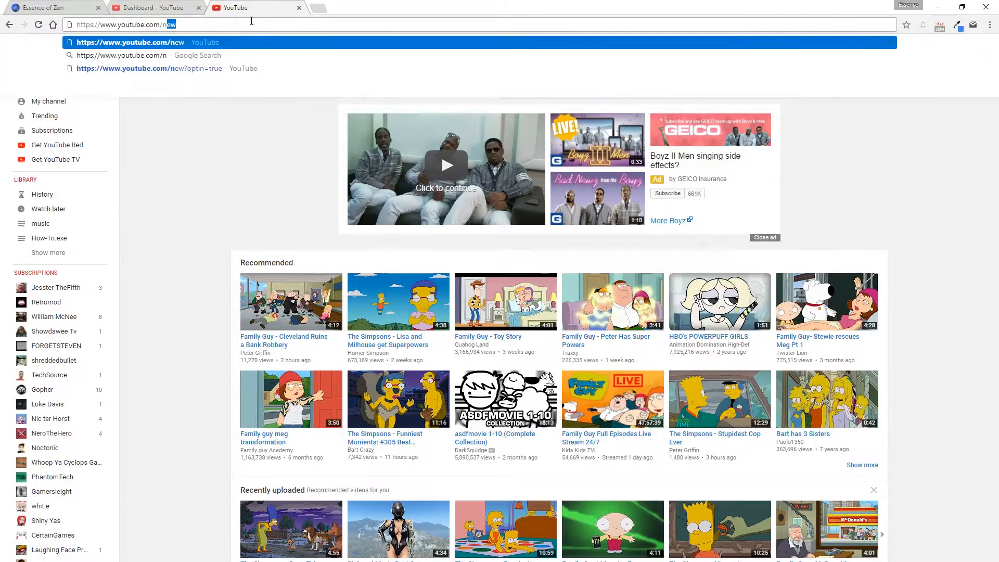
{"action": "left_click", "coordinate": [129, 41]}
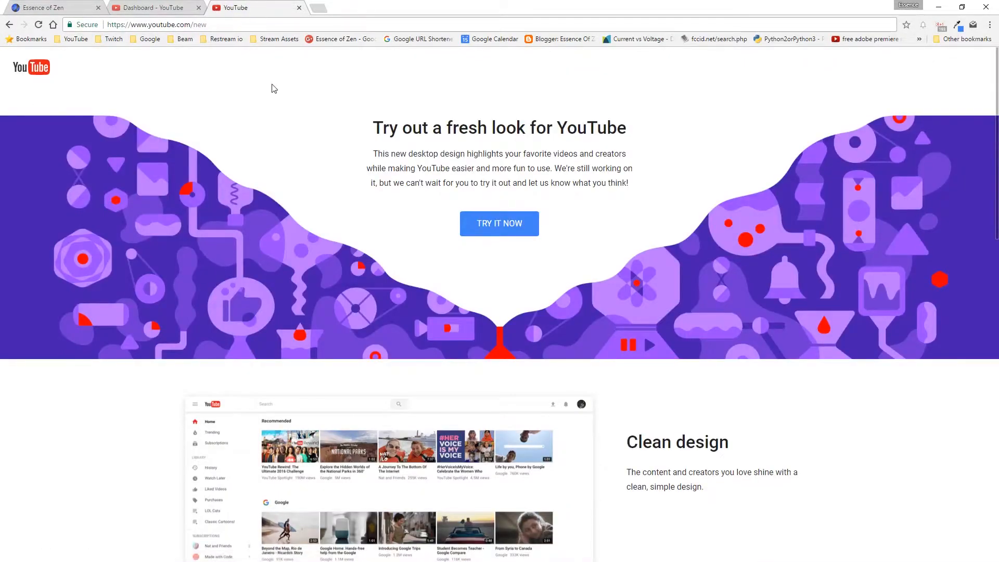
{"action": "mouse_move", "coordinate": [440, 123]}
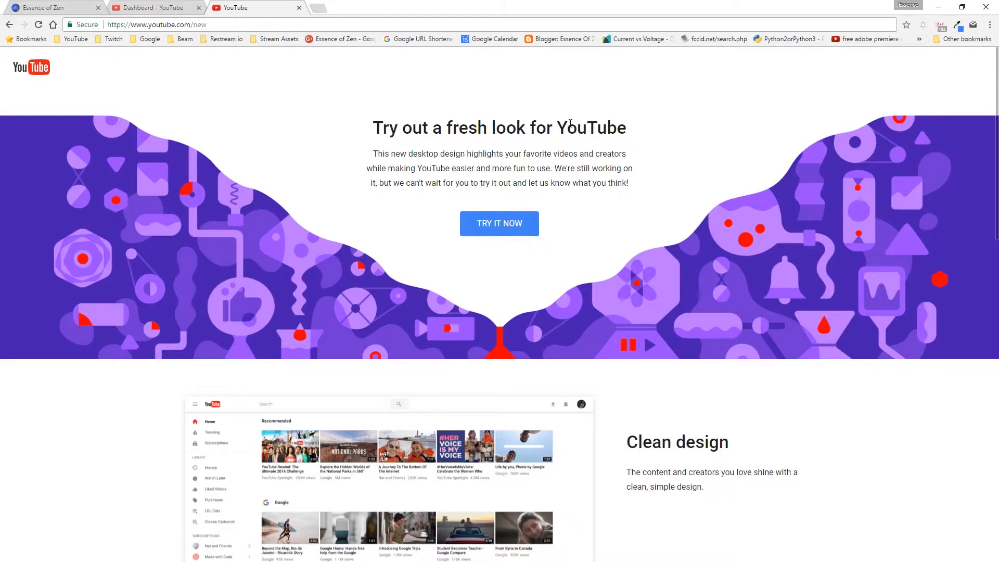
{"action": "scroll", "scroll_direction": "down", "scroll_amount": 3}
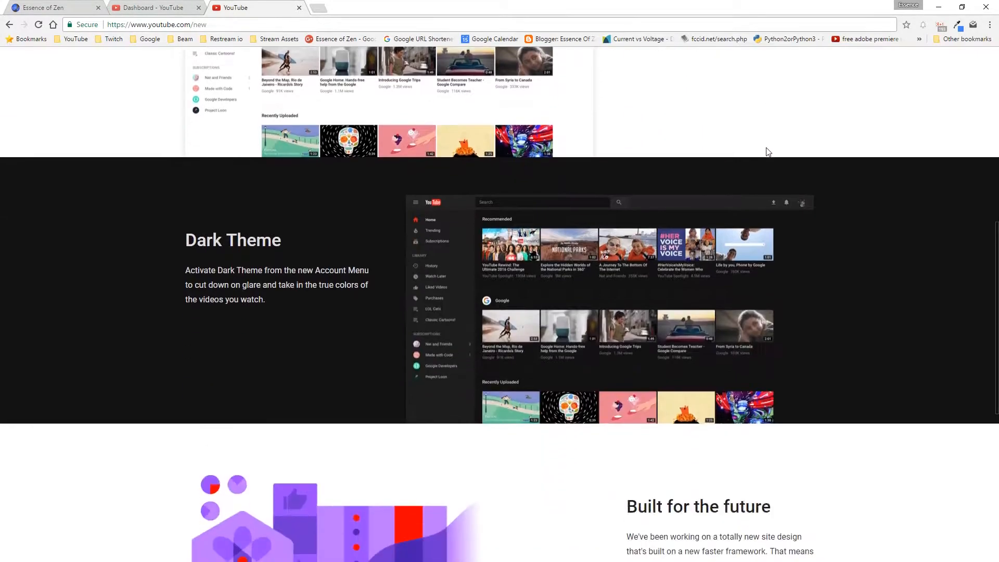
{"action": "scroll", "scroll_direction": "down", "scroll_amount": 3}
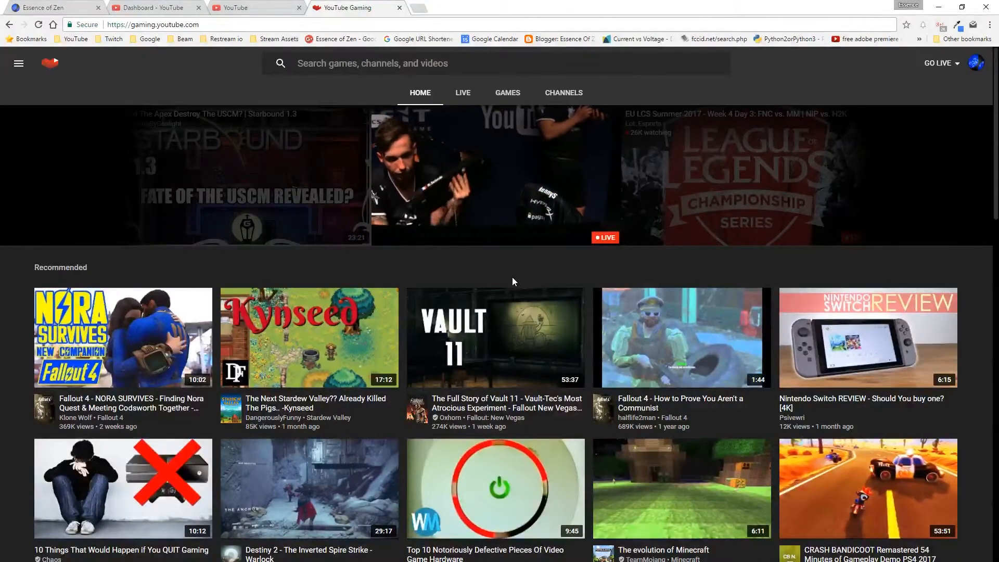
Opt into the new desktop design with 'TRY IT NOW' on the preview page.
{"action": "scroll", "scroll_direction": "down", "scroll_amount": 3}
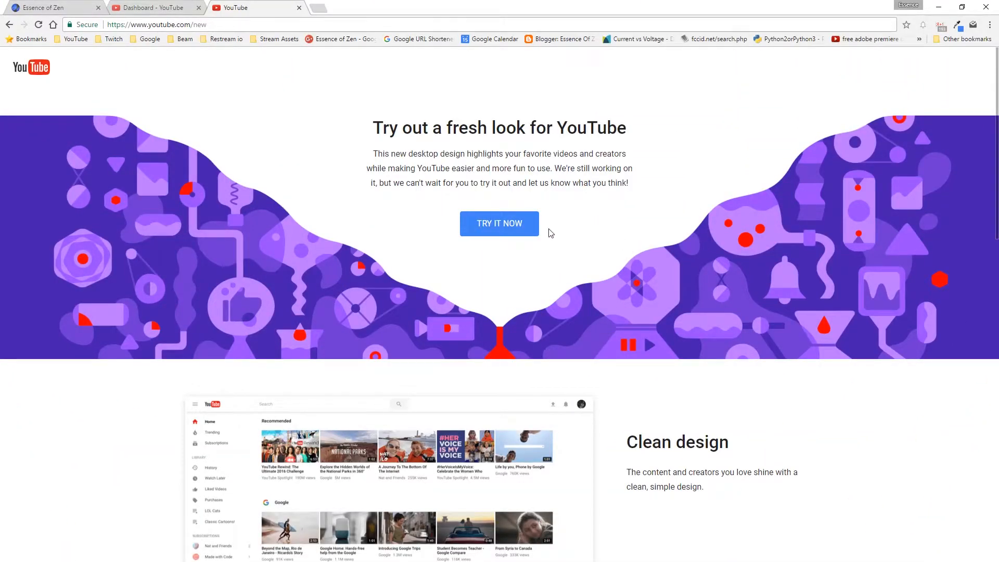
{"action": "left_click", "coordinate": [499, 223]}
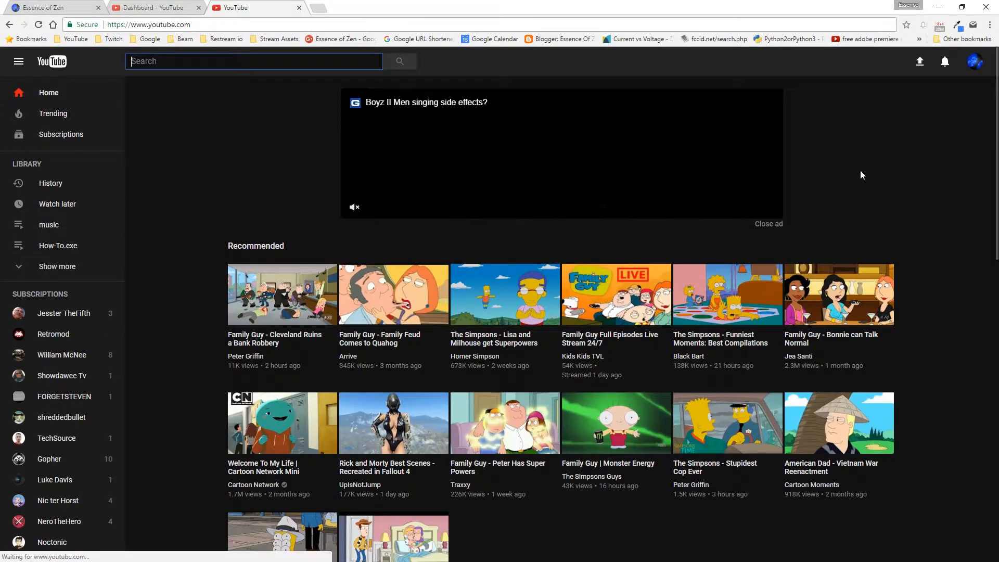
{"action": "mouse_move", "coordinate": [899, 189]}
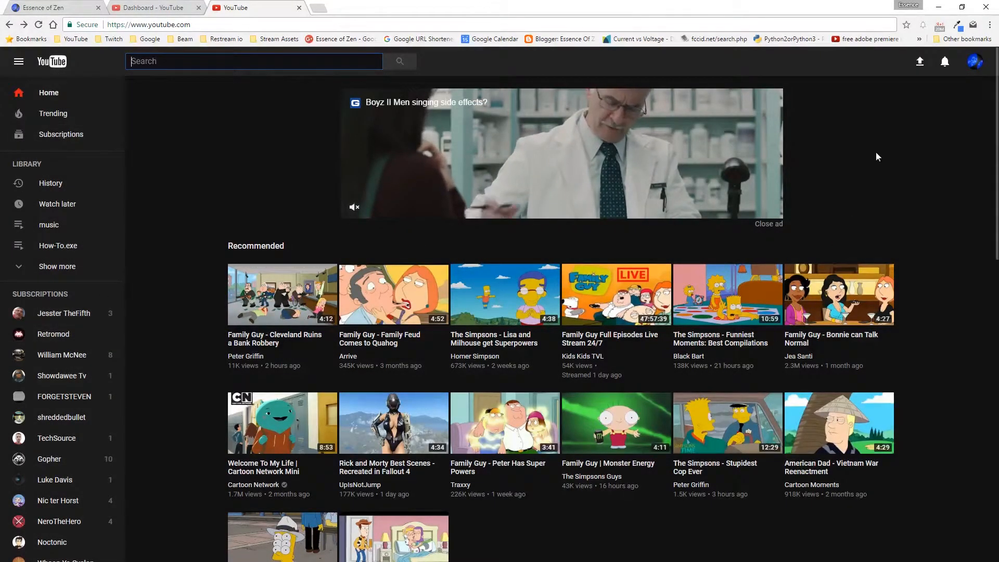
Go to My channel from the account menu, landing on the Essence of Zen page.
{"action": "left_click", "coordinate": [974, 61]}
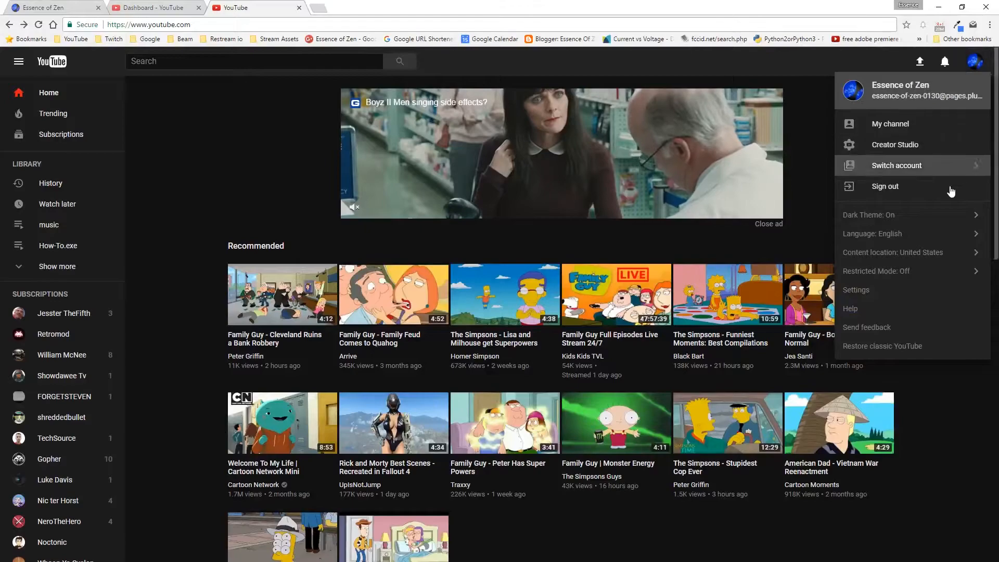
{"action": "mouse_move", "coordinate": [894, 144]}
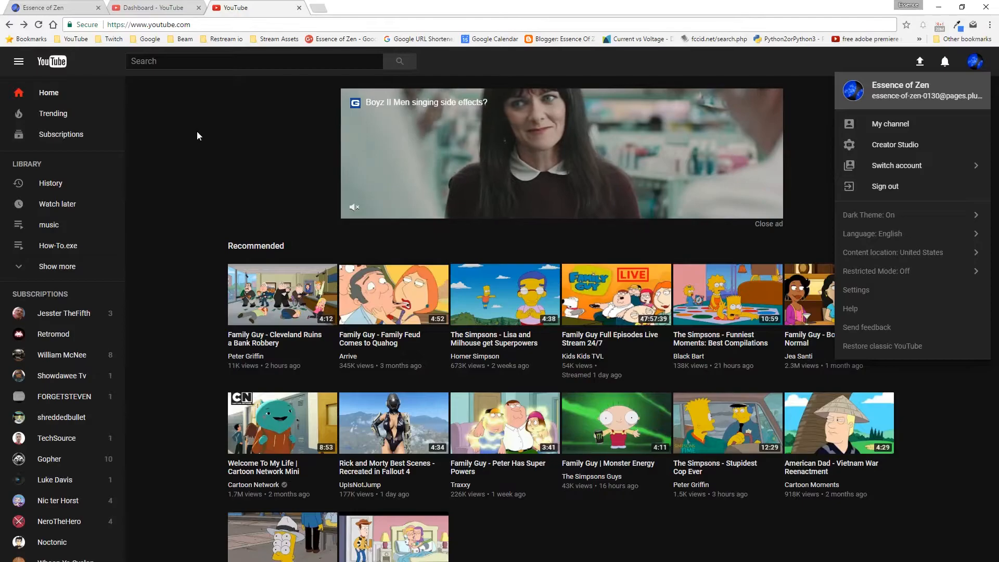
{"action": "left_click", "coordinate": [890, 123]}
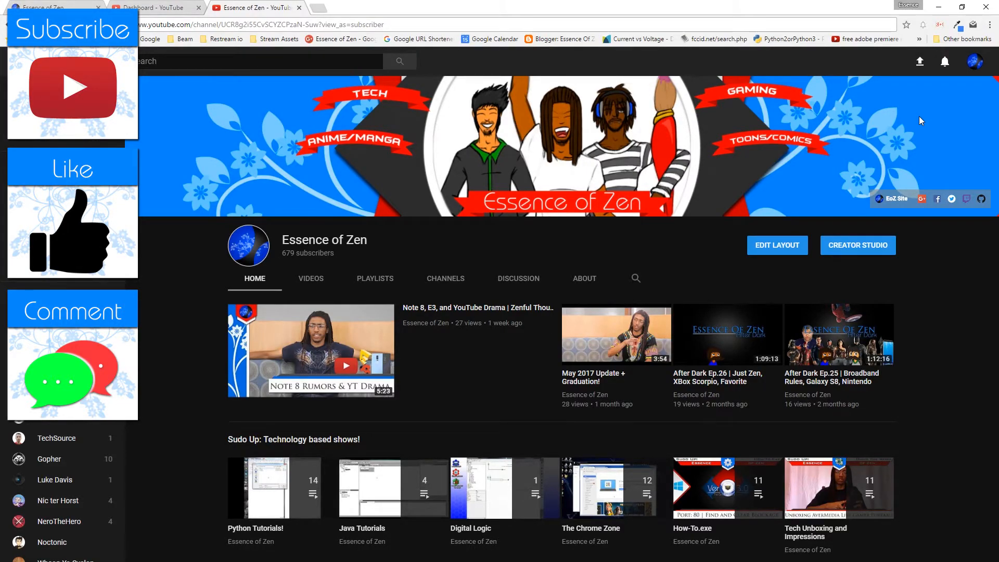
{"action": "left_click", "coordinate": [13, 61]}
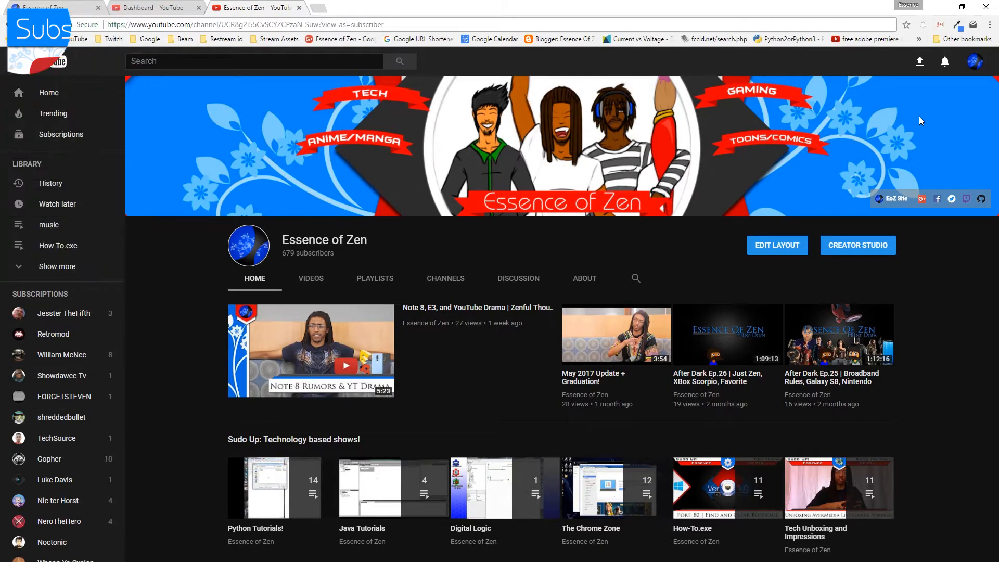